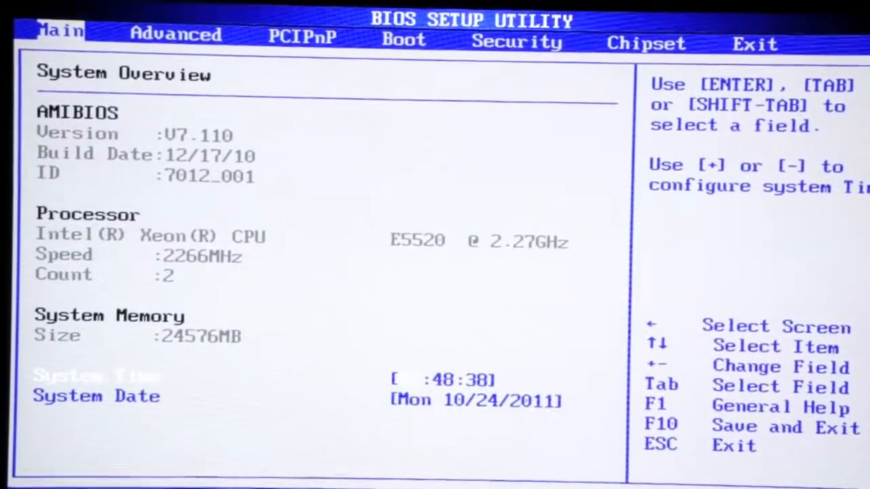
- Show the Boot Device Priority list with the network device first and RAID device second
{"action": "left_click", "coordinate": [175, 34]}
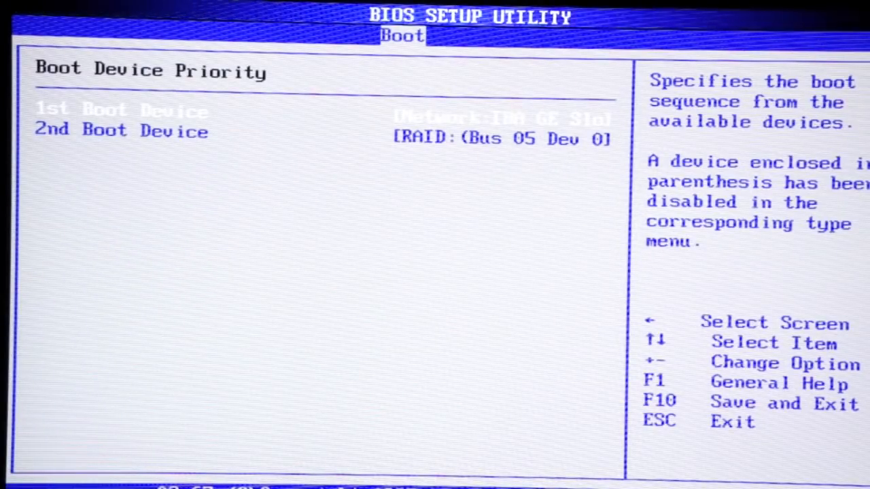
- Show the Advanced CPU Configuration page with the Xeon E5520 details and feature options
{"action": "key", "text": "down"}
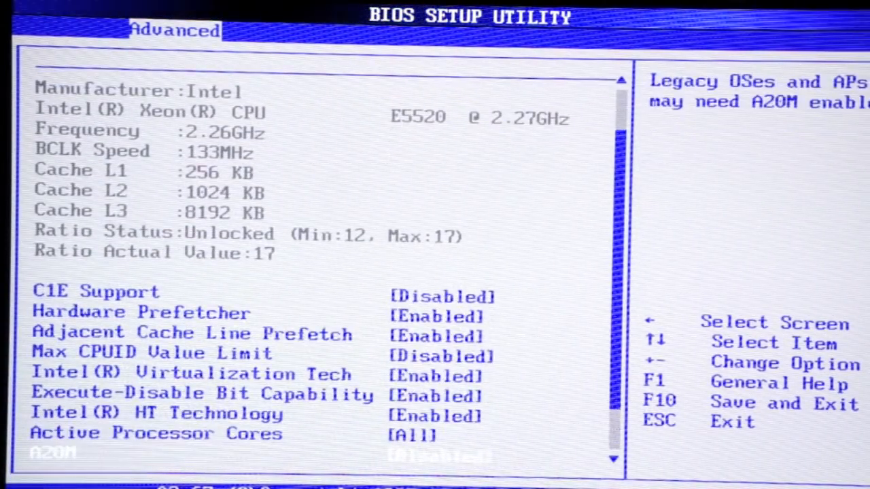
- Leave CPU Configuration and reach the SuperIO chipset page with serial port addresses and chassis intrusion
{"action": "scroll", "scroll_direction": "down", "scroll_amount": 3}
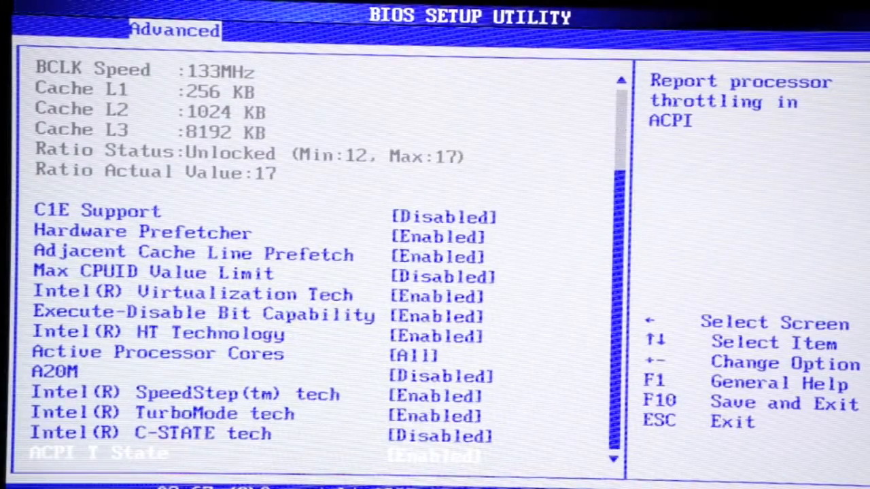
{"action": "key", "text": "up"}
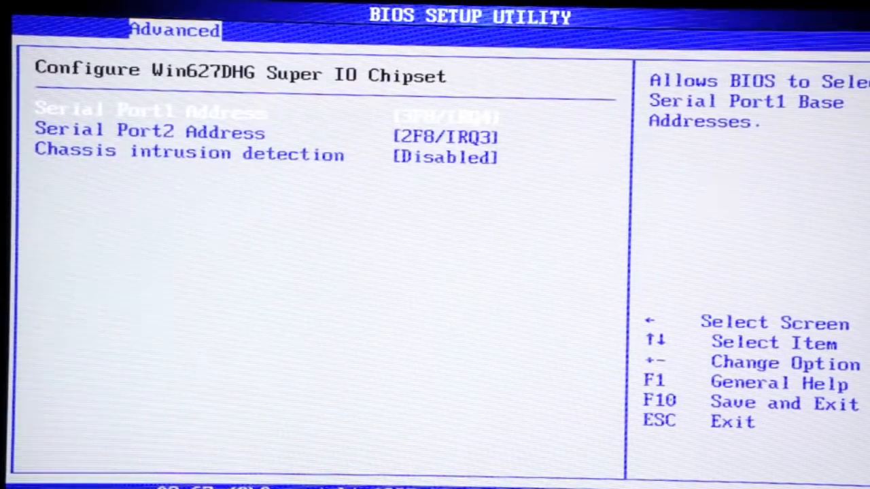
- Review the ACPI Settings page, then return to the Advanced Settings section list
{"action": "key", "text": "Escape"}
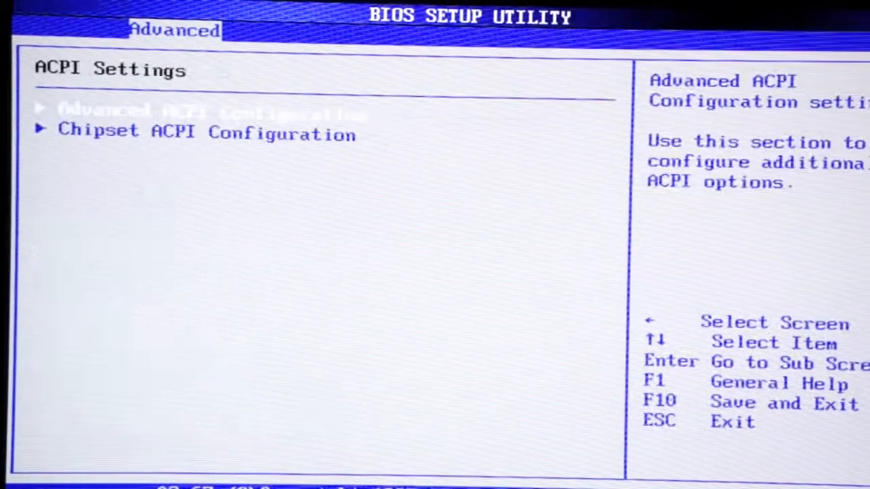
{"action": "key", "text": "Escape"}
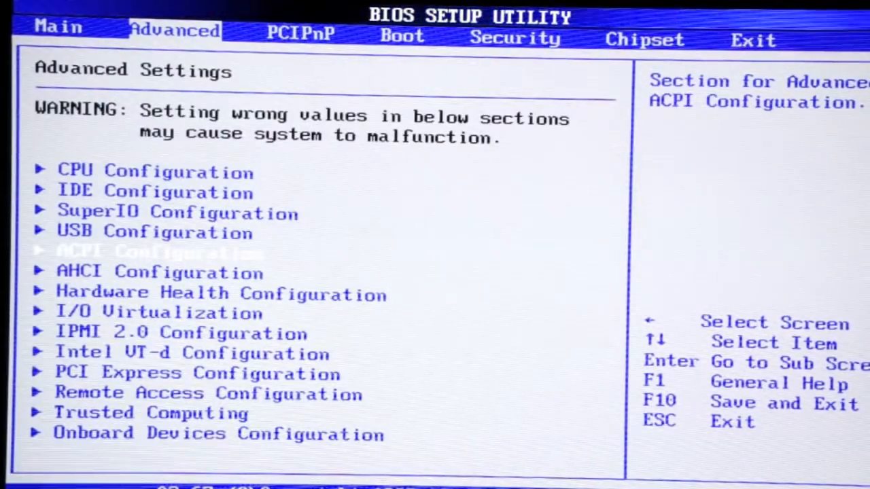
{"action": "key", "text": "Down"}
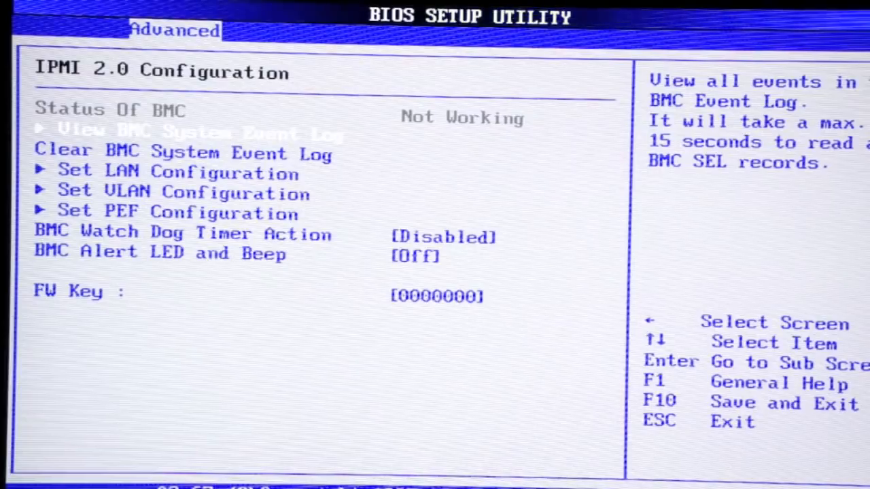
{"action": "key", "text": "Down"}
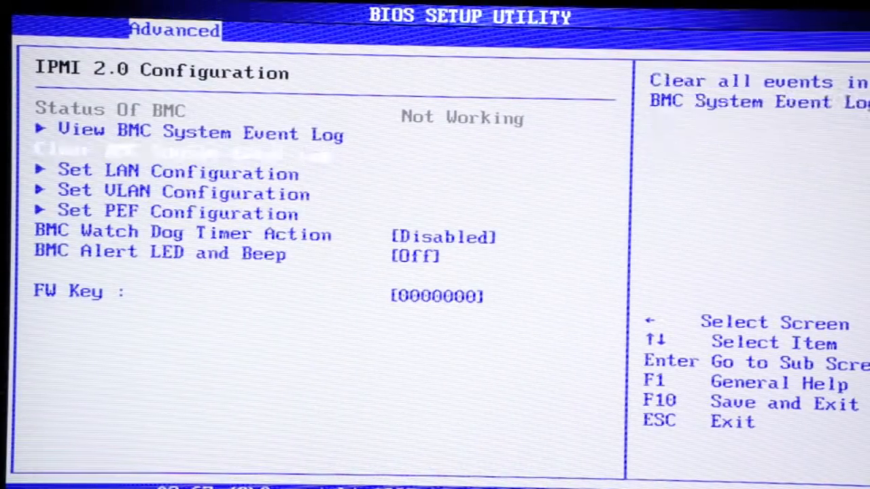
{"action": "key", "text": "Down"}
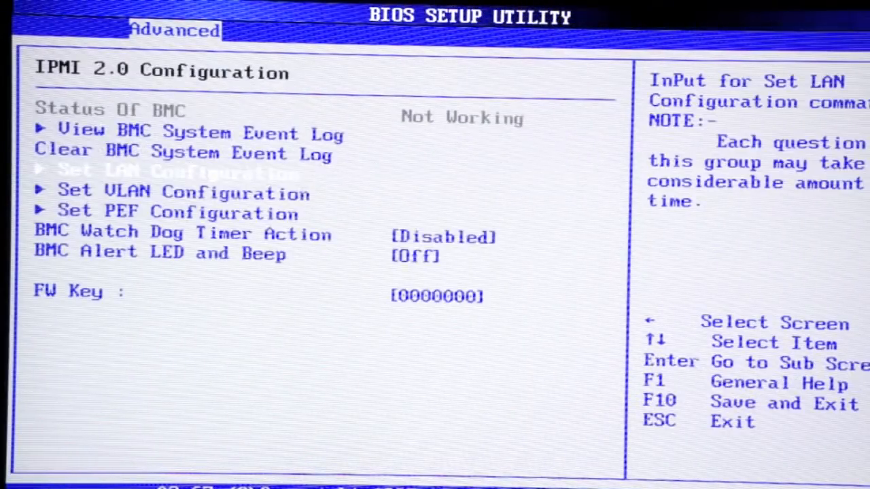
{"action": "key", "text": "Down"}
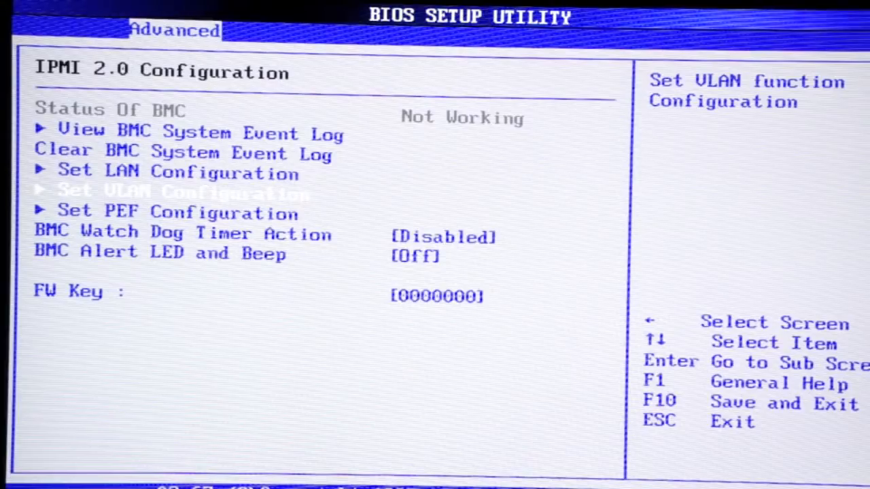
{"action": "key", "text": "Down"}
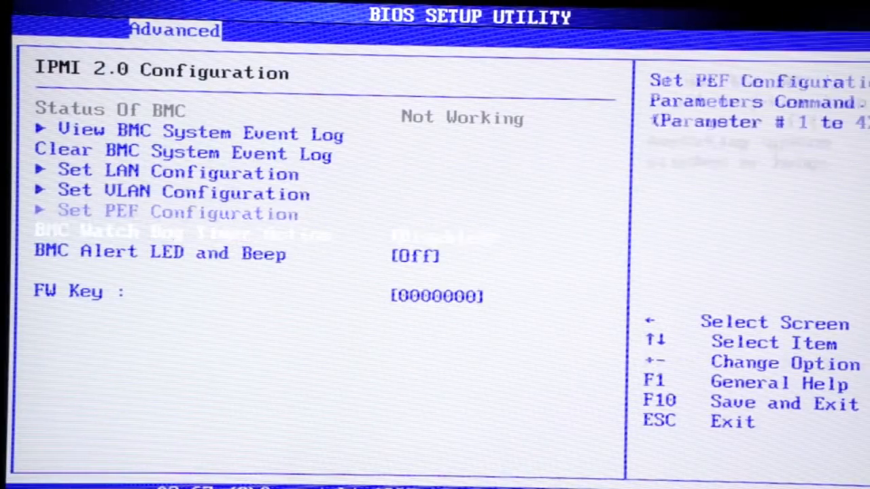
{"action": "key", "text": "Down"}
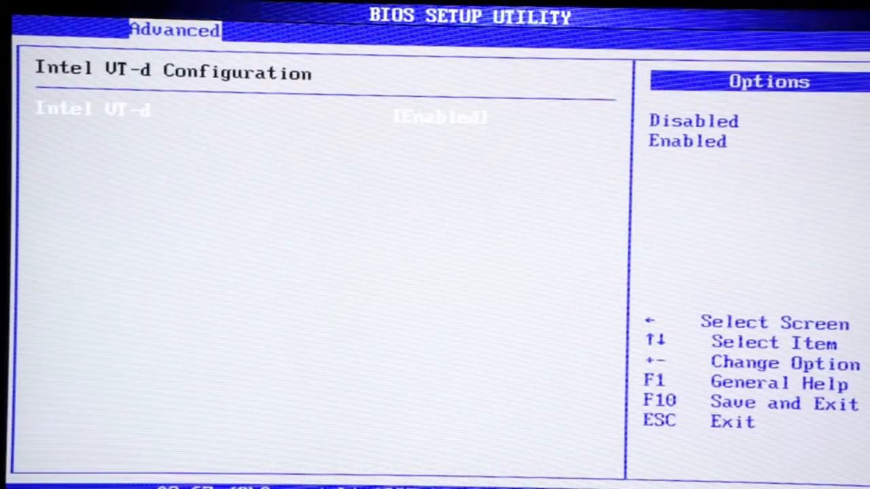
{"action": "key", "text": "Escape"}
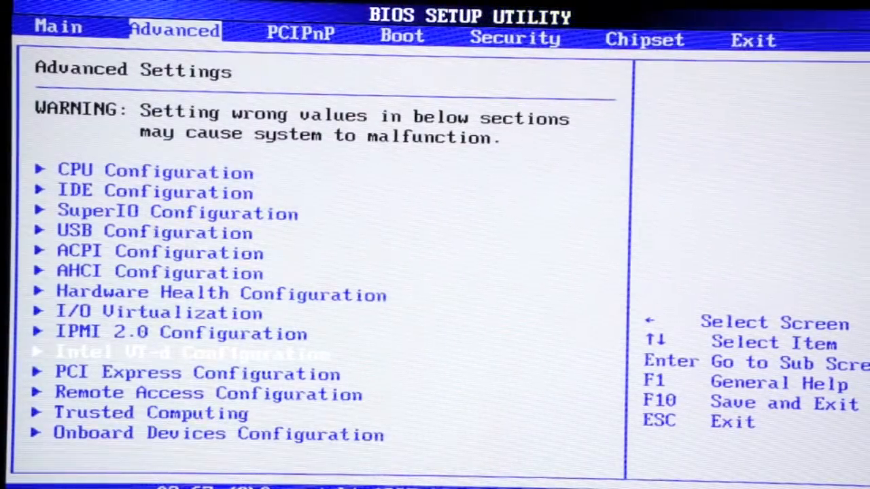